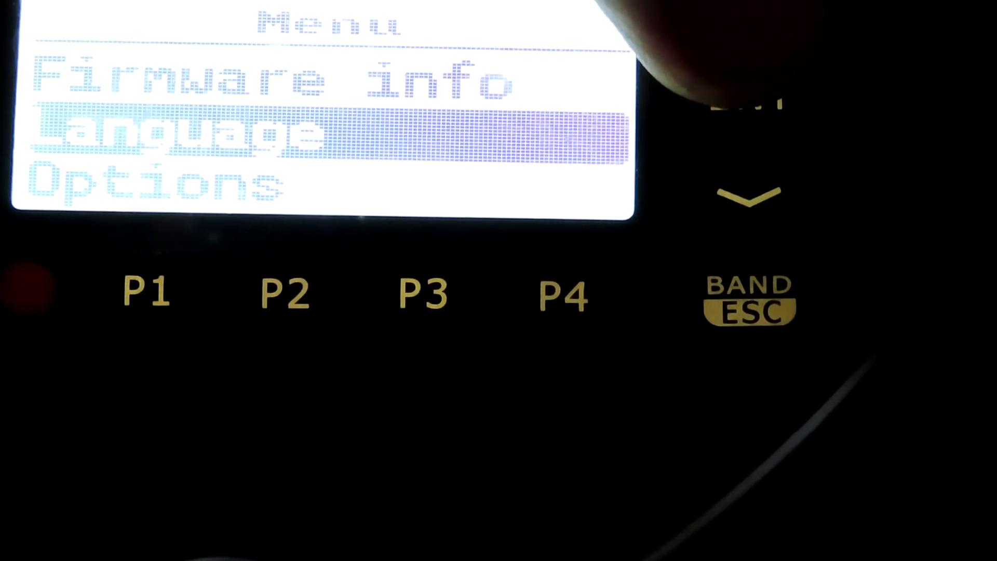
Scroll through the Firmware info, Language and Options menu entries, returning to Hotspot Ch 1.
{"action": "left_click", "coordinate": [749, 97]}
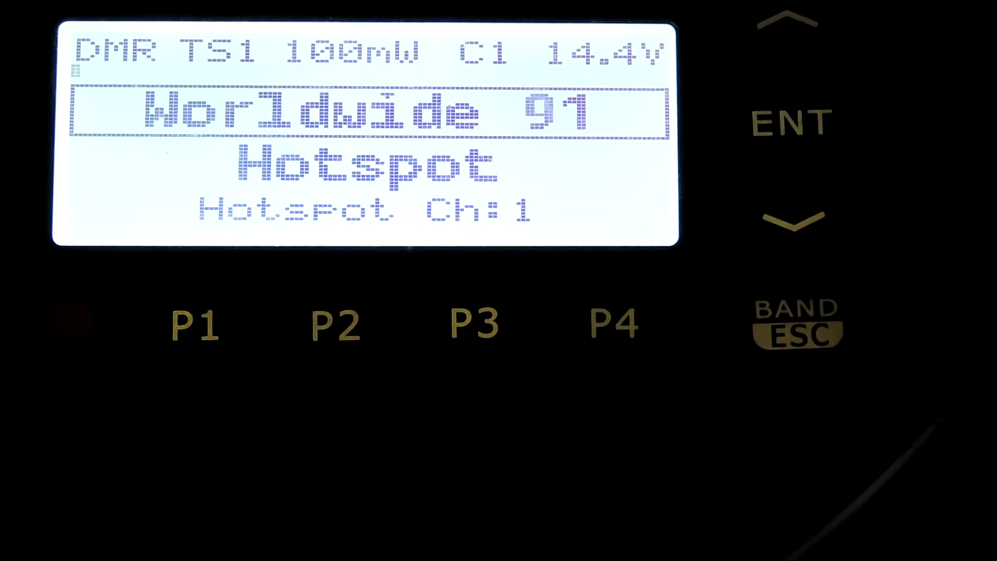
Open the main menu from the Worldwide 91 channel screen and scroll past Options.
{"action": "left_click", "coordinate": [792, 122]}
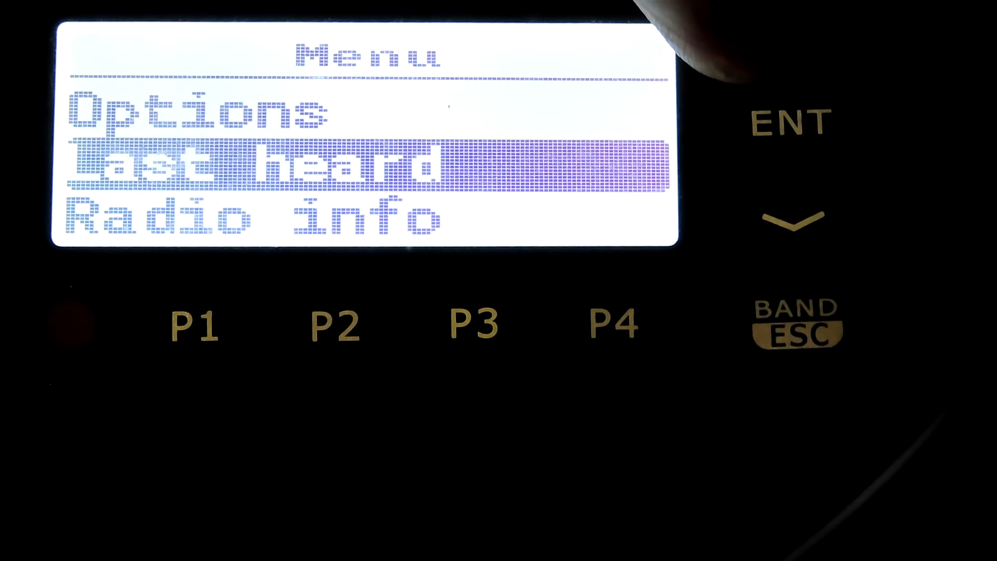
{"action": "left_click", "coordinate": [794, 219]}
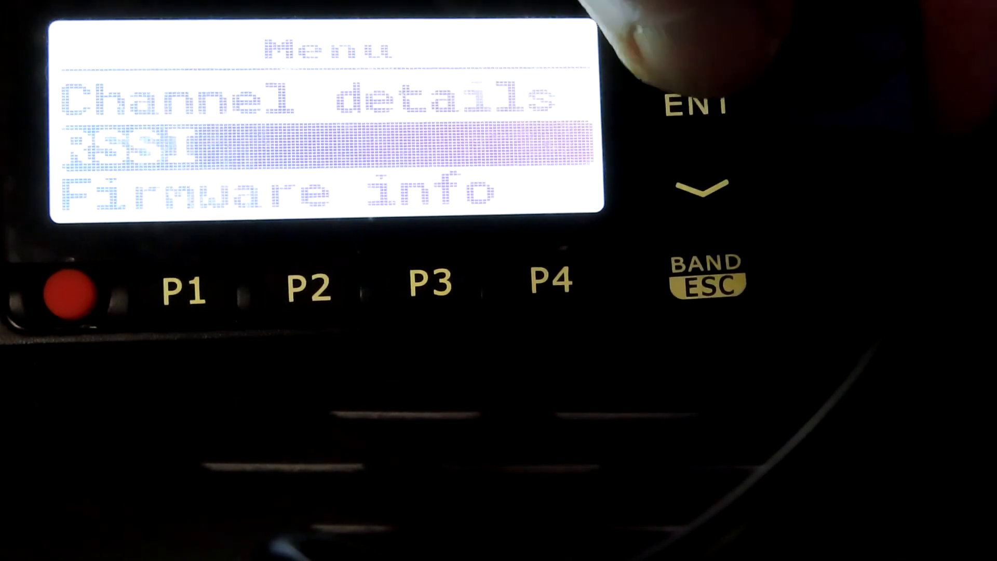
Open the RSSI S-meter screen, reading -120 dBm at S1.
{"action": "left_click", "coordinate": [696, 103]}
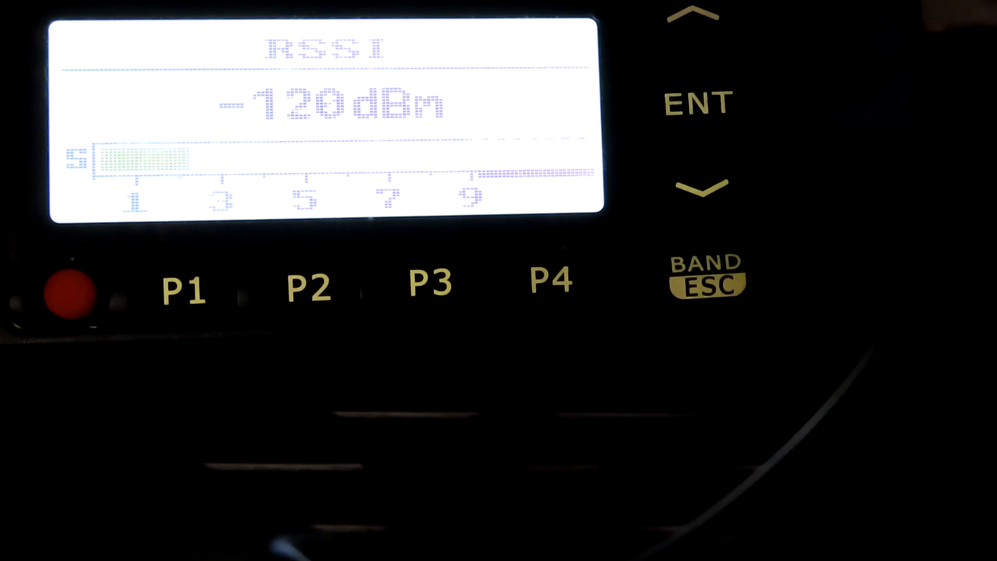